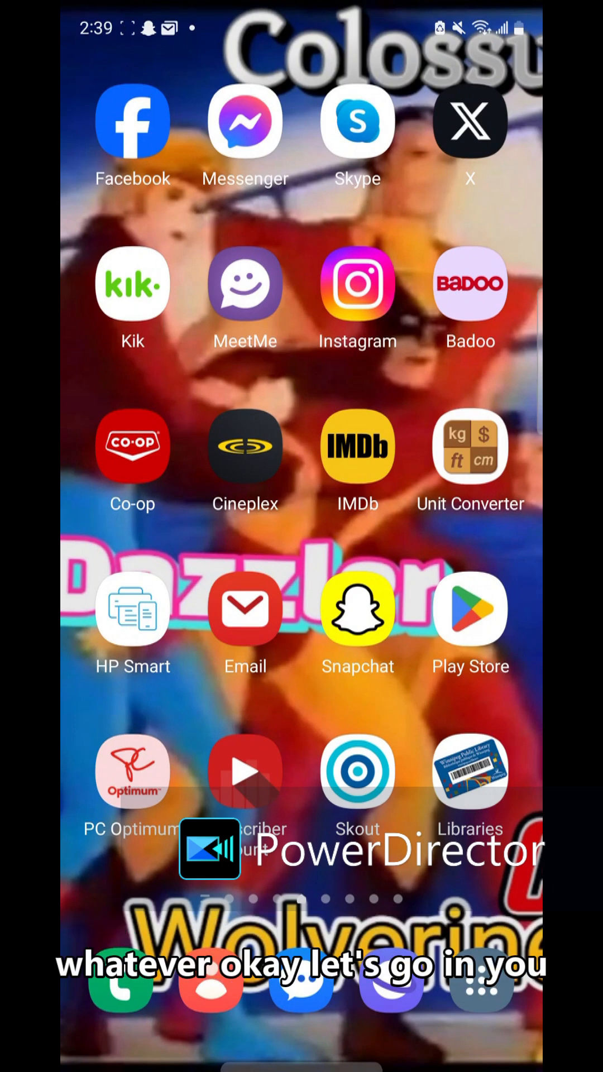
# Launch the Play Store app from the home screen.
pyautogui.click(470, 607)
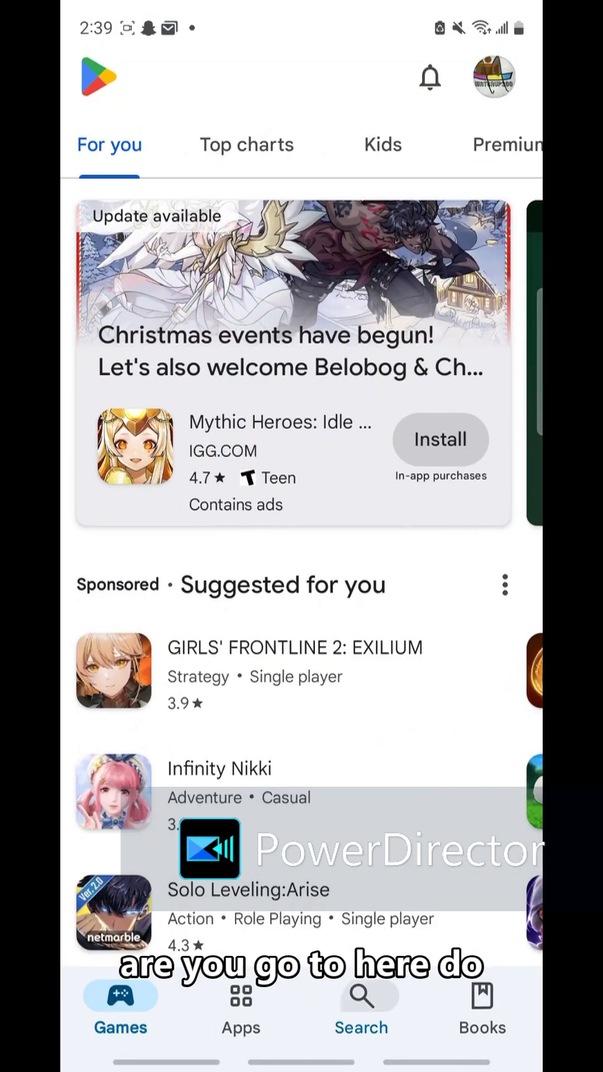
# Search for 'ink' and pick the inkscape suggestion.
pyautogui.click(361, 1008)
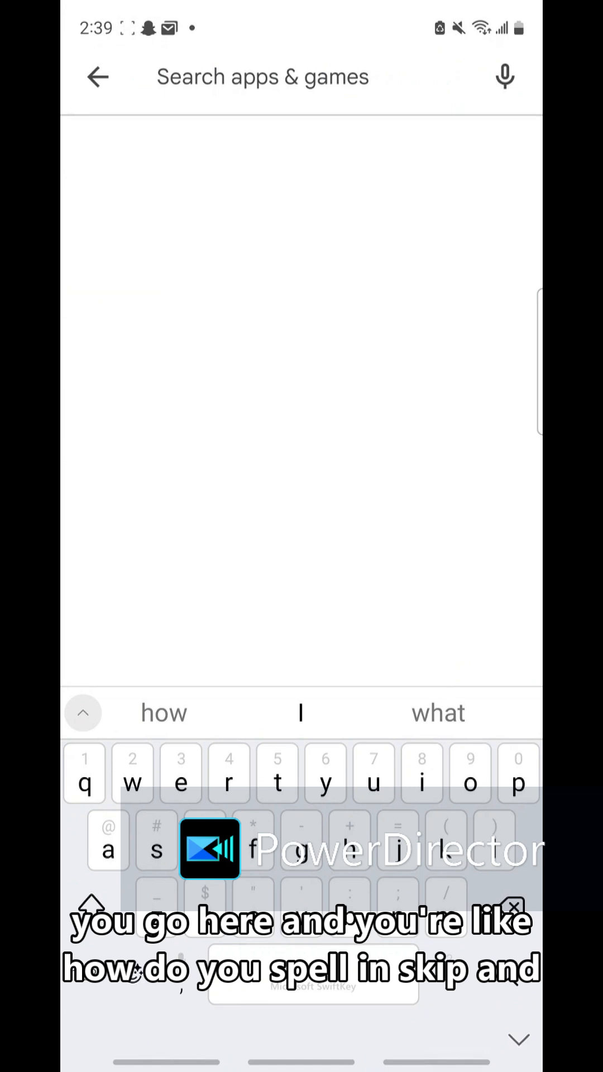
pyautogui.write('in')
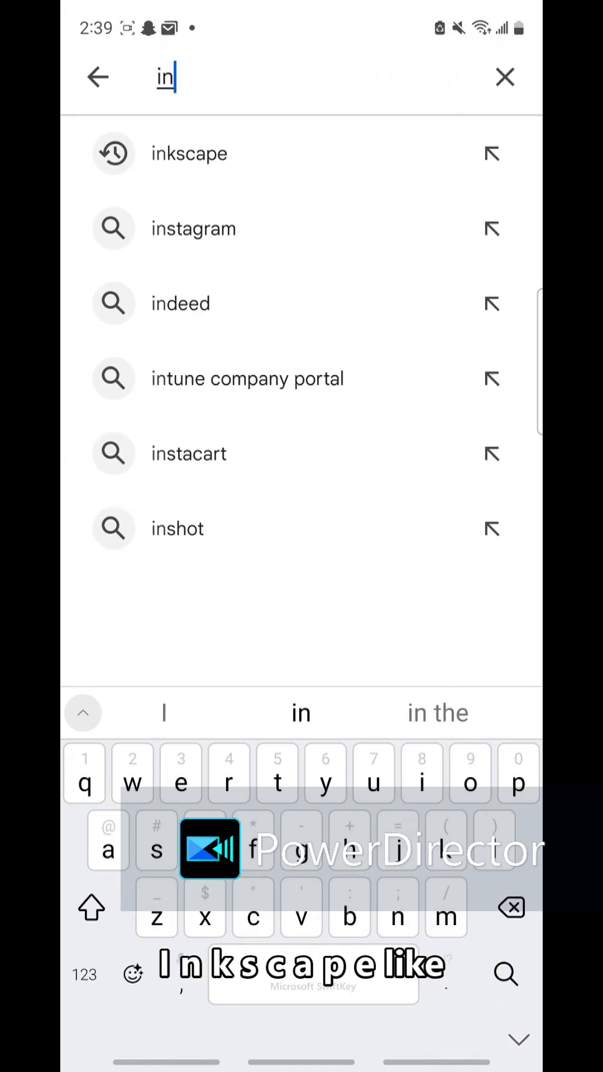
pyautogui.write('kscaoe')
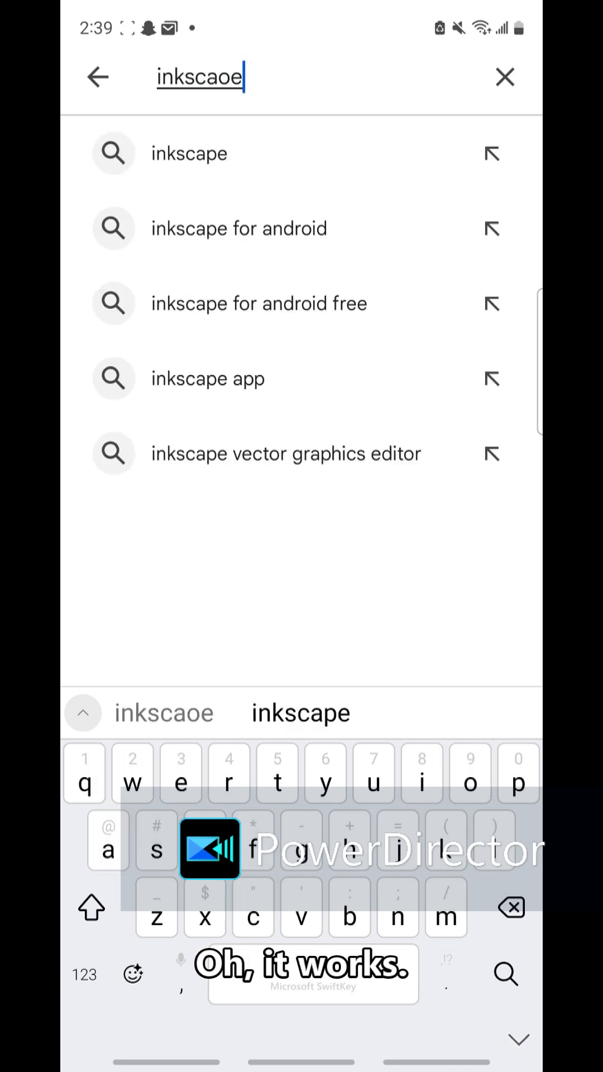
pyautogui.click(184, 153)
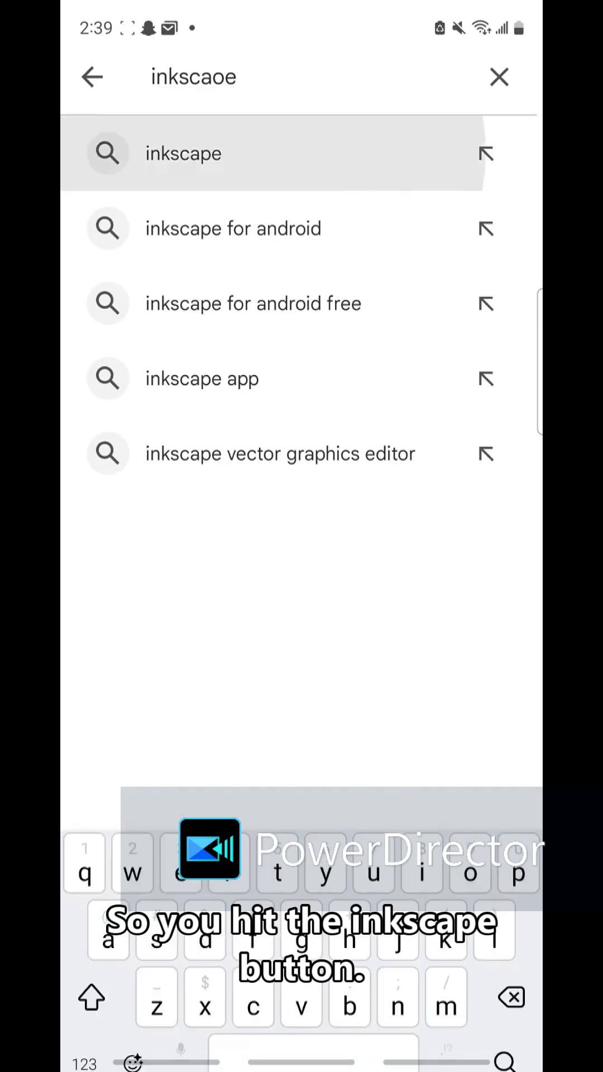
# Show the 'Inky - Run Inkscape on Android' listing priced $2.69 and browse down it.
pyautogui.click(182, 153)
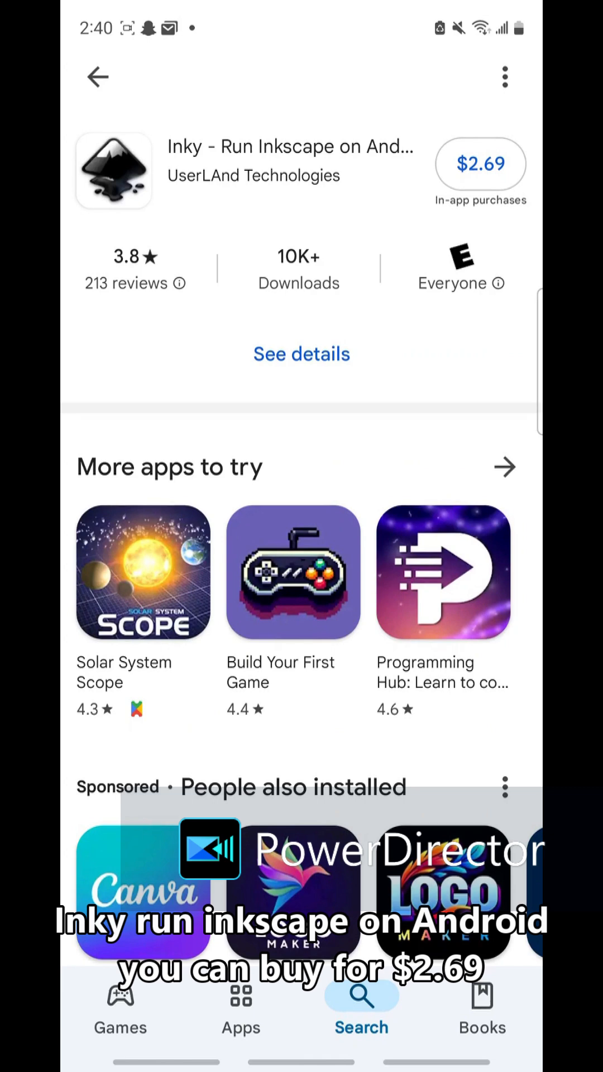
pyautogui.scroll(-3)
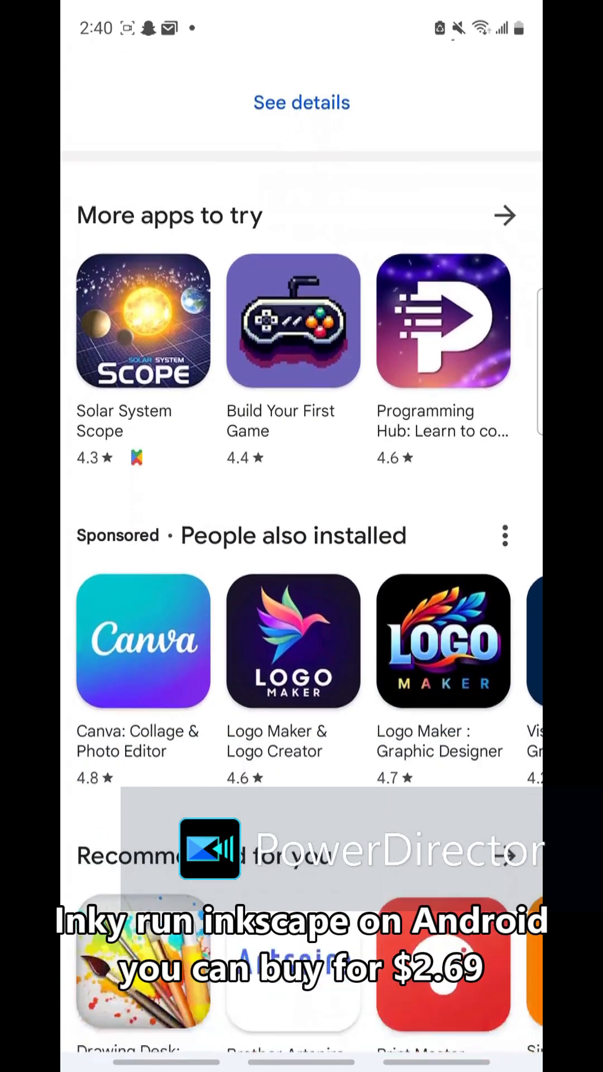
pyautogui.scroll(-3)
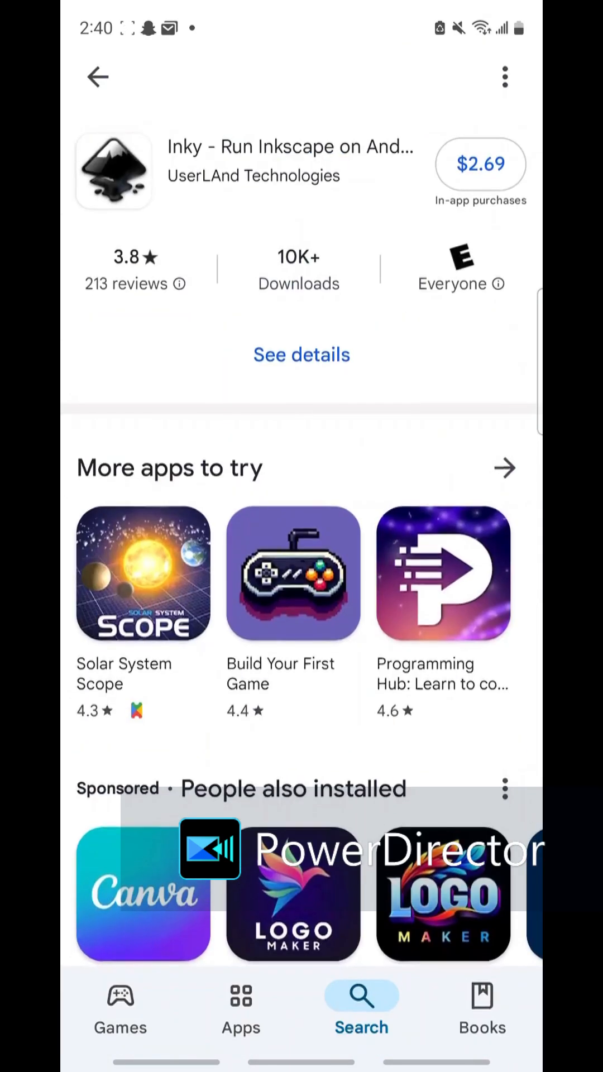